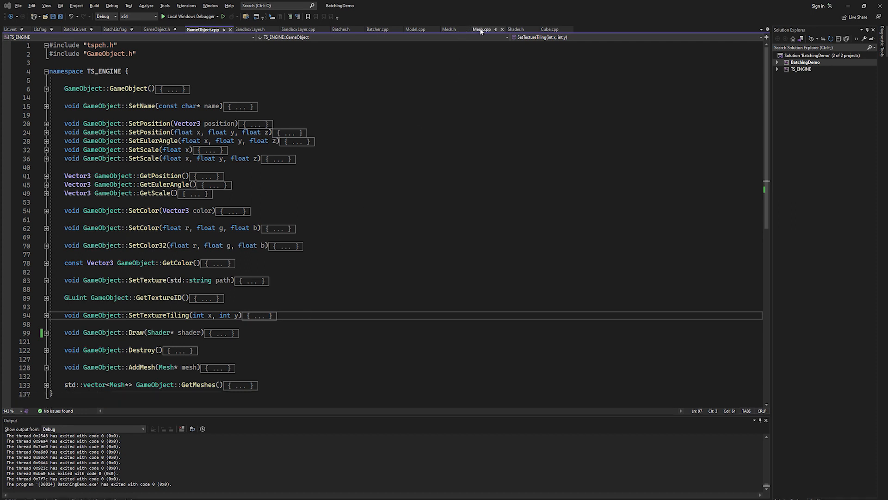
Open Mesh.cpp and collapse the Mesh::Create body to show the function outline
left_click(484, 29)
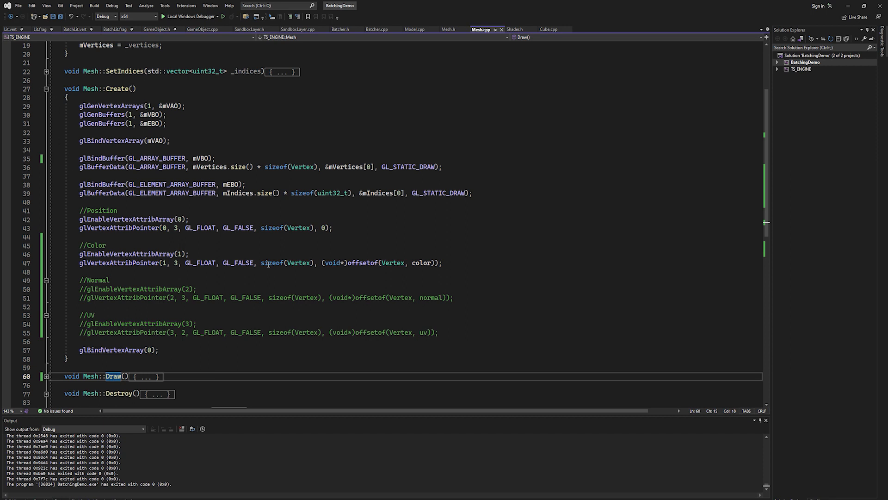
left_click(46, 89)
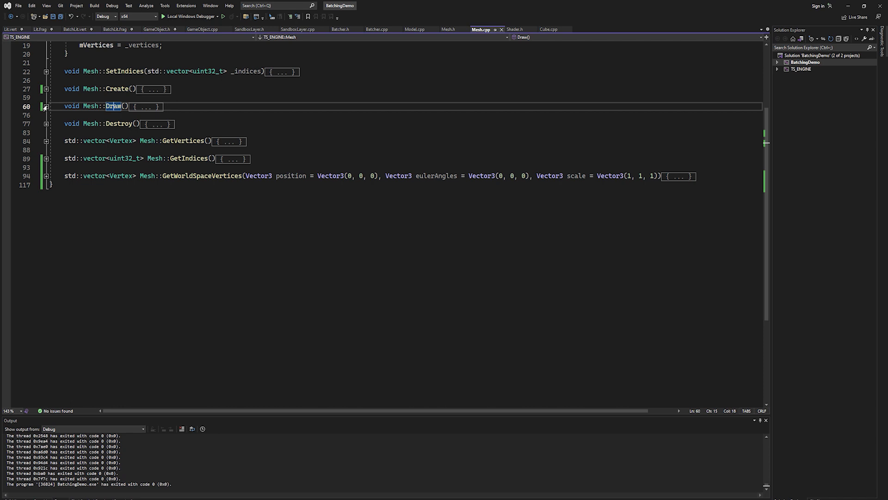
Expand Mesh::Draw to read its code, then switch to Batcher.cpp's StartBatching
left_click(45, 107)
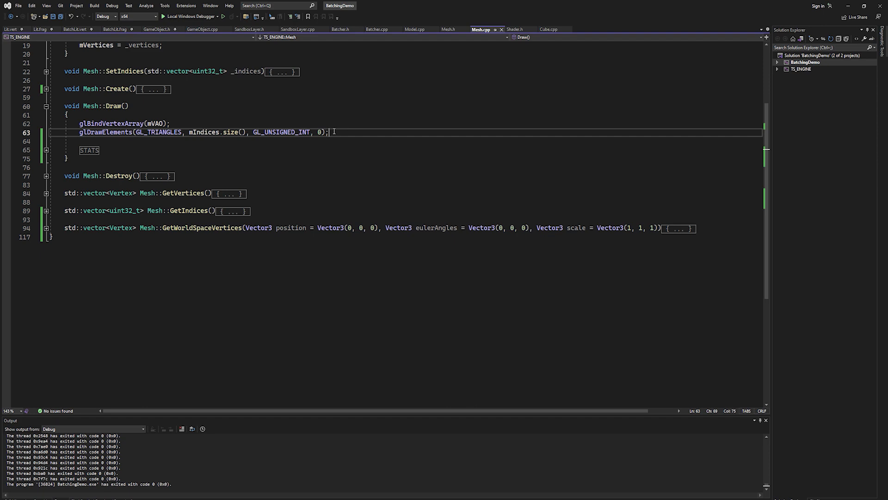
left_click(377, 29)
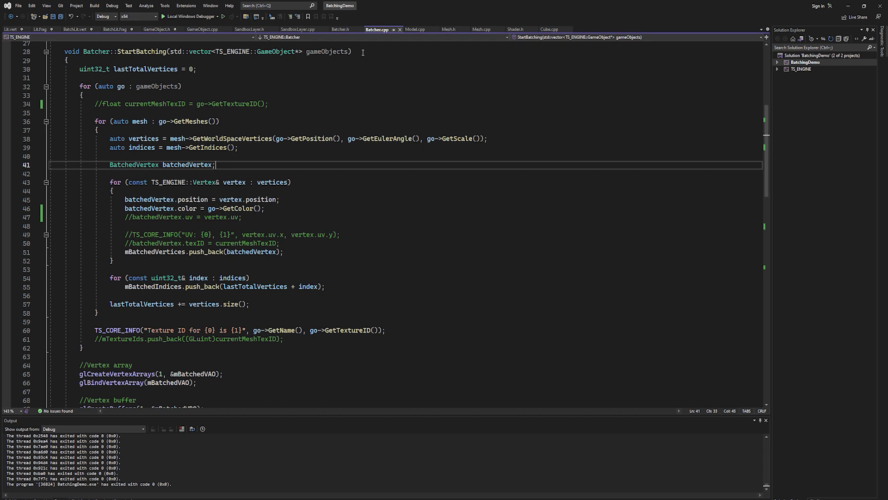
mouse_move(225, 123)
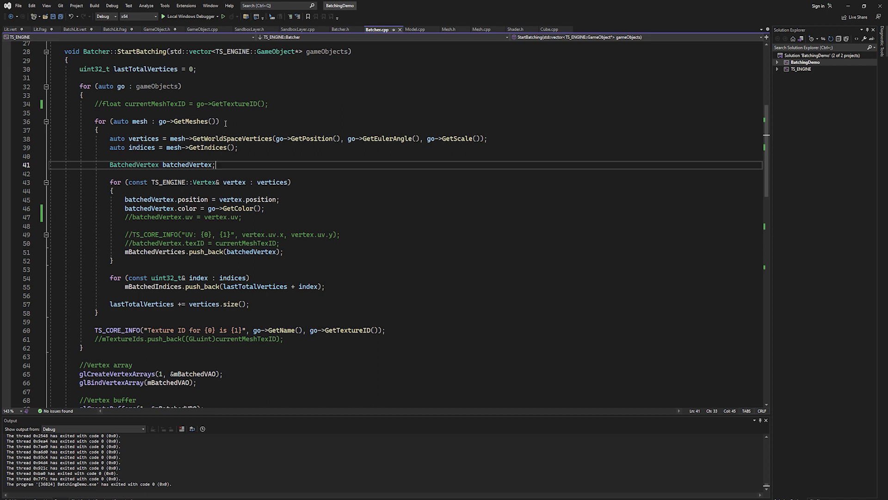
mouse_move(167, 86)
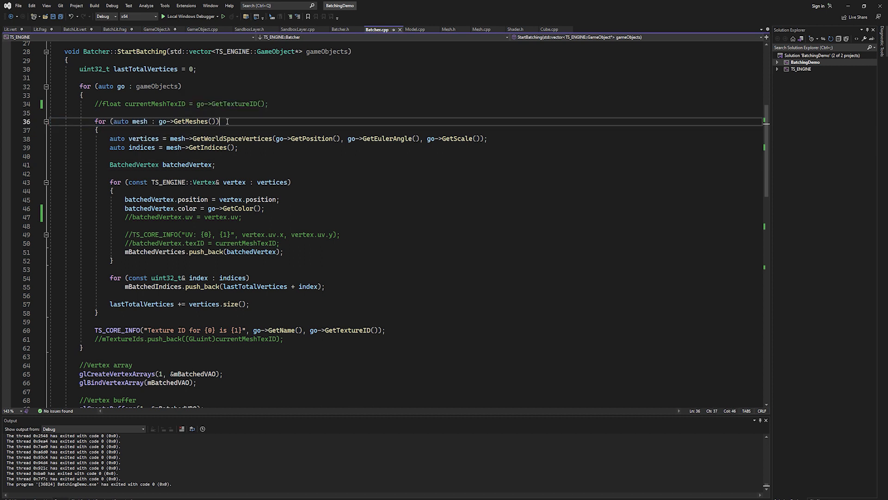
Switch to Batcher.h to view the BatchedVertex struct and Batcher class members
left_click(341, 29)
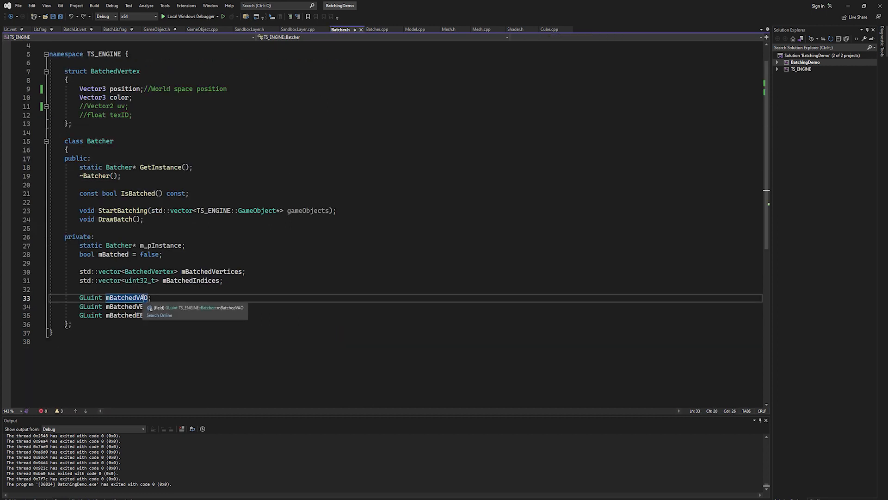
Return to Batcher.cpp's StartBatching loop and its GetWorldSpaceVertices call
left_click(380, 29)
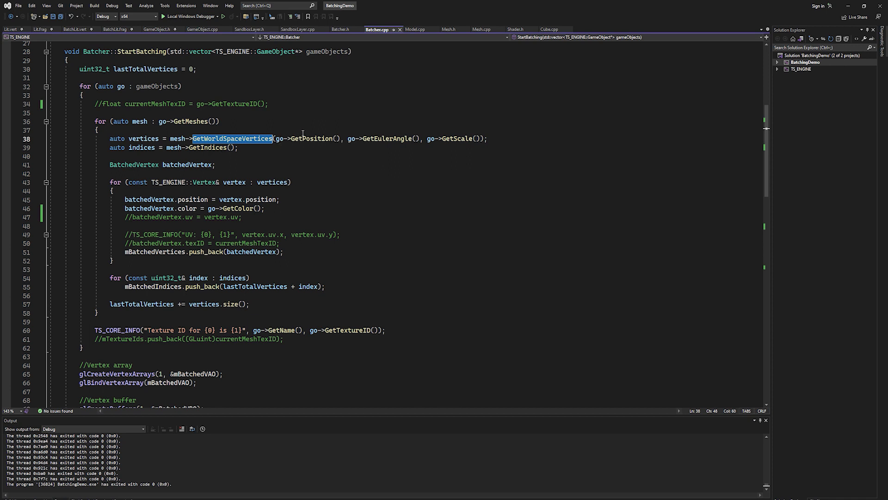
mouse_move(394, 138)
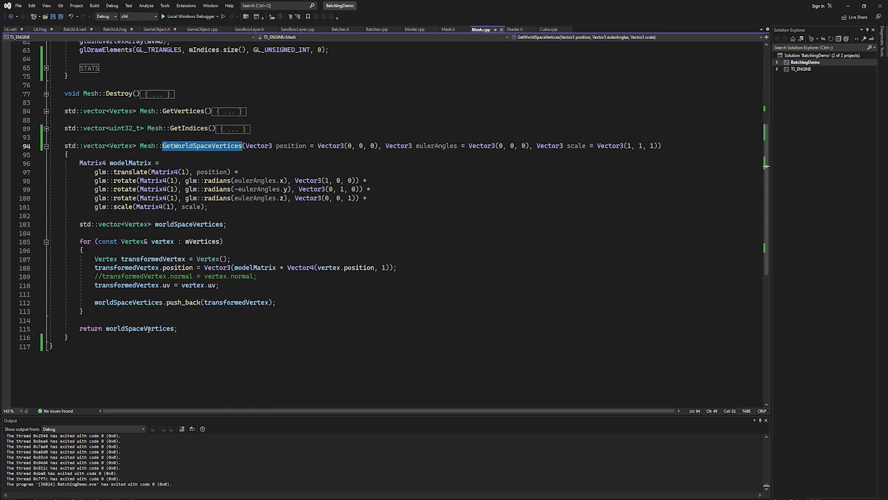
Highlight all uses of worldSpaceVertices in Mesh::GetWorldSpaceVertices, then return to Batcher.cpp
double_click(141, 329)
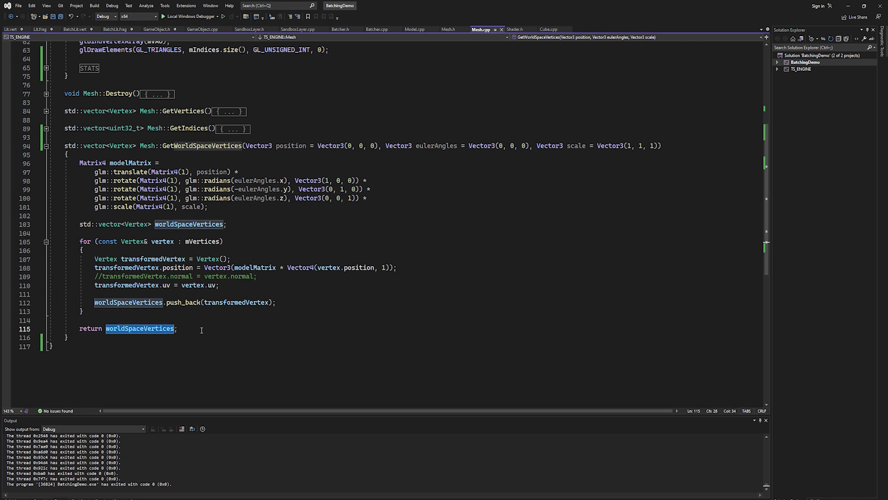
left_click(378, 29)
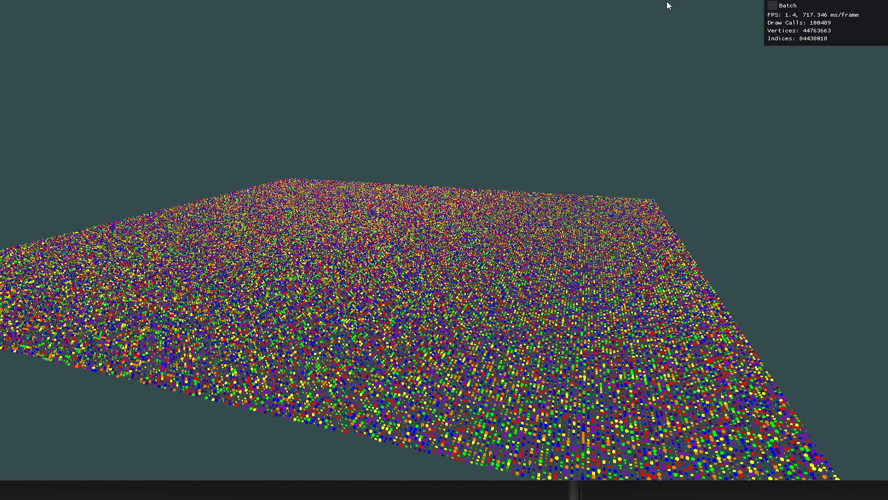
mouse_move(655, 57)
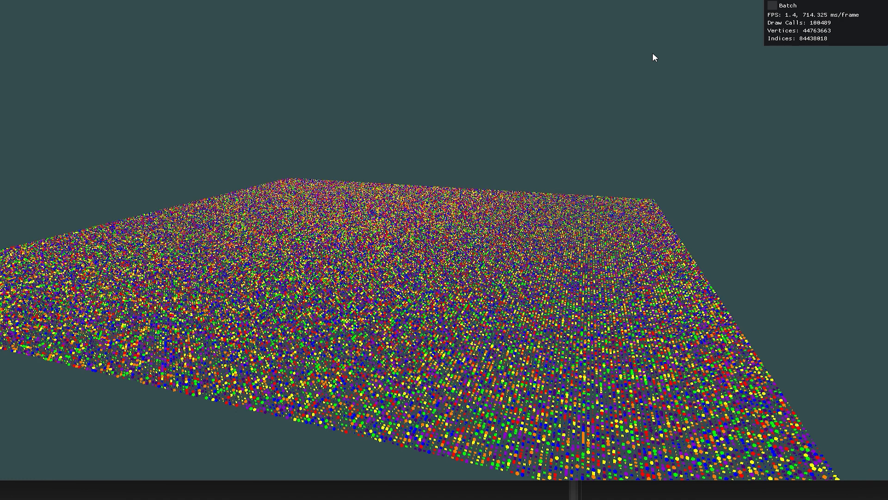
mouse_move(659, 49)
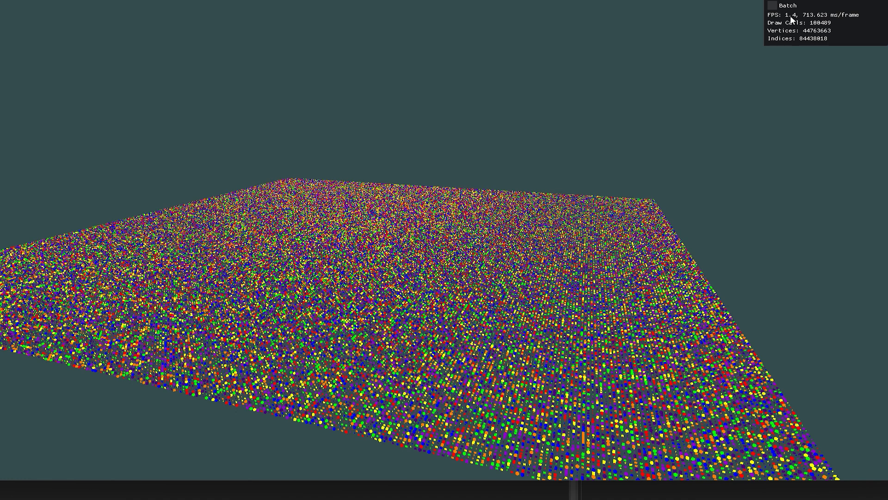
mouse_move(722, 75)
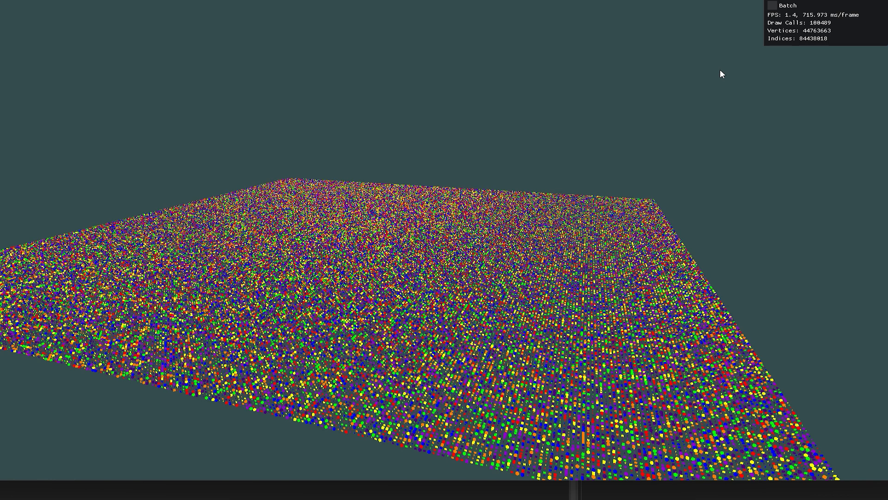
mouse_move(772, 7)
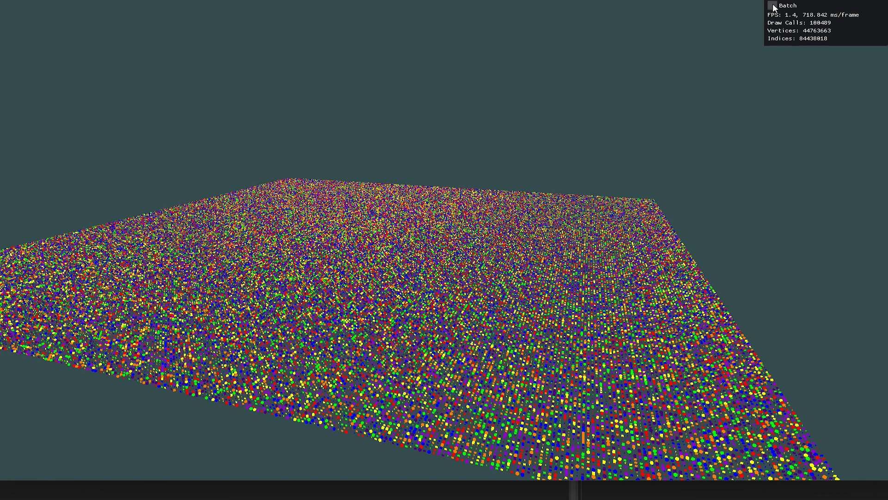
Enable Batch in the running BatchingDemo, reducing ~100,489 draw calls to one
left_click(772, 6)
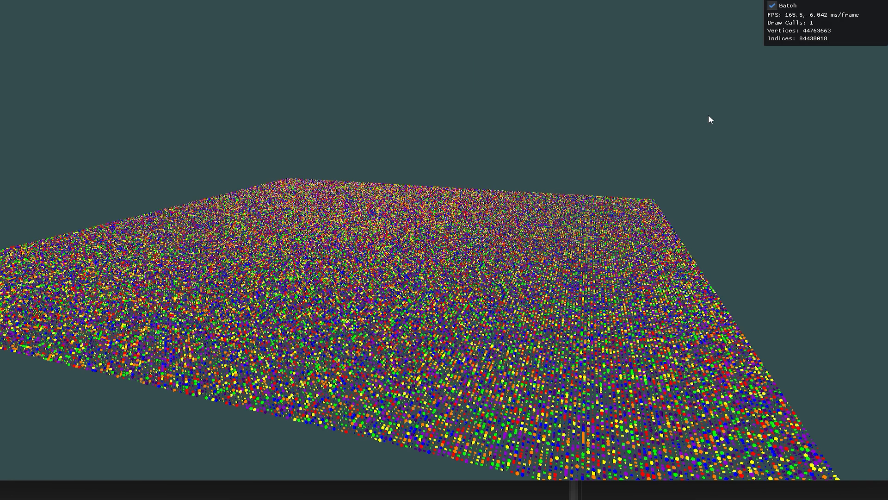
mouse_move(705, 119)
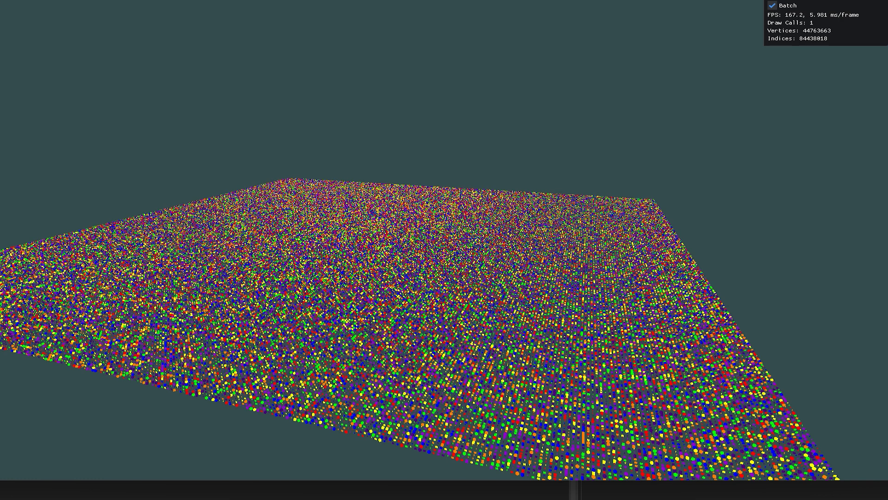
mouse_move(744, 237)
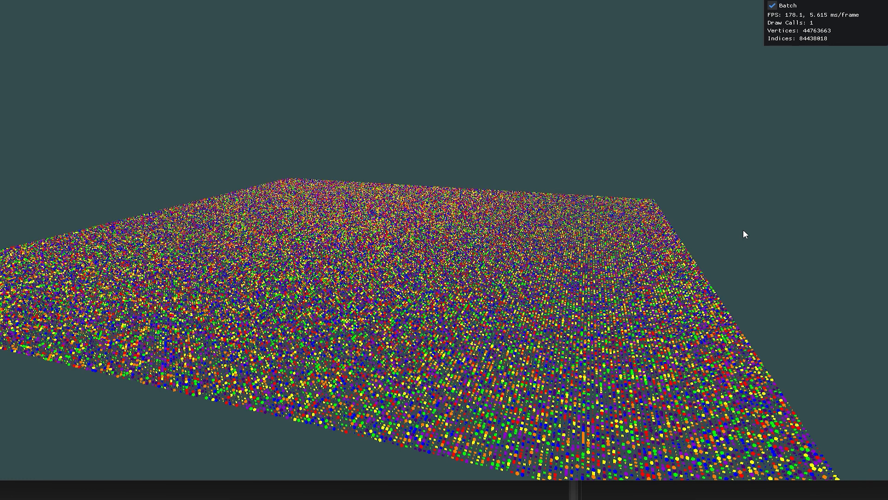
mouse_move(686, 230)
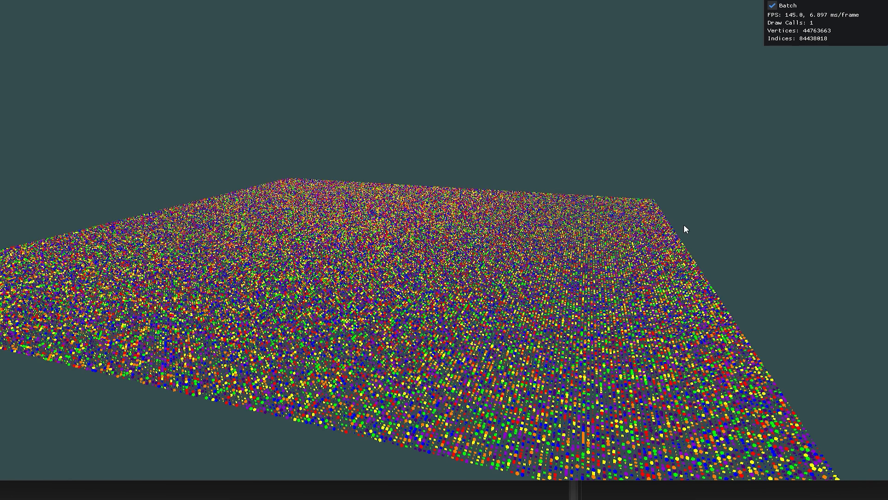